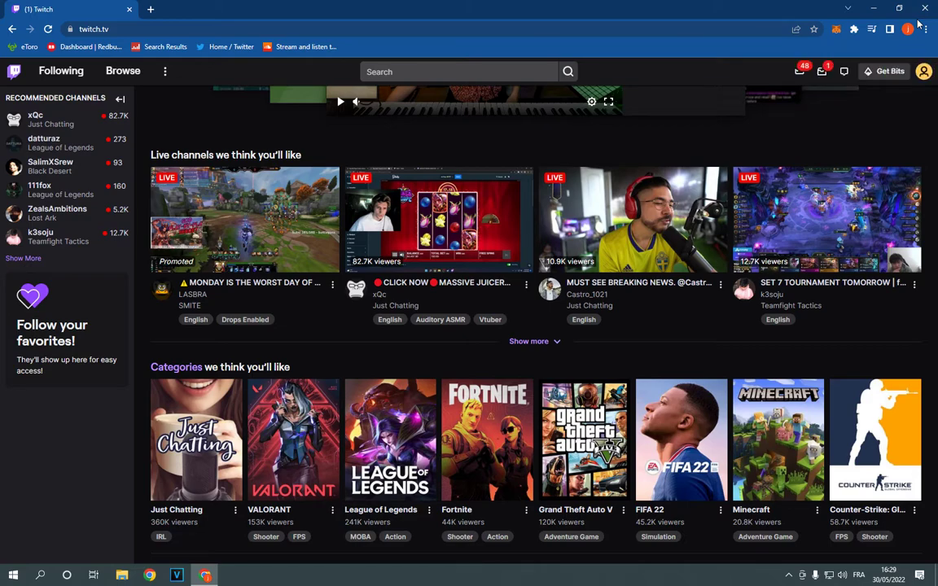
{"action": "mouse_move", "coordinate": [887, 180]}
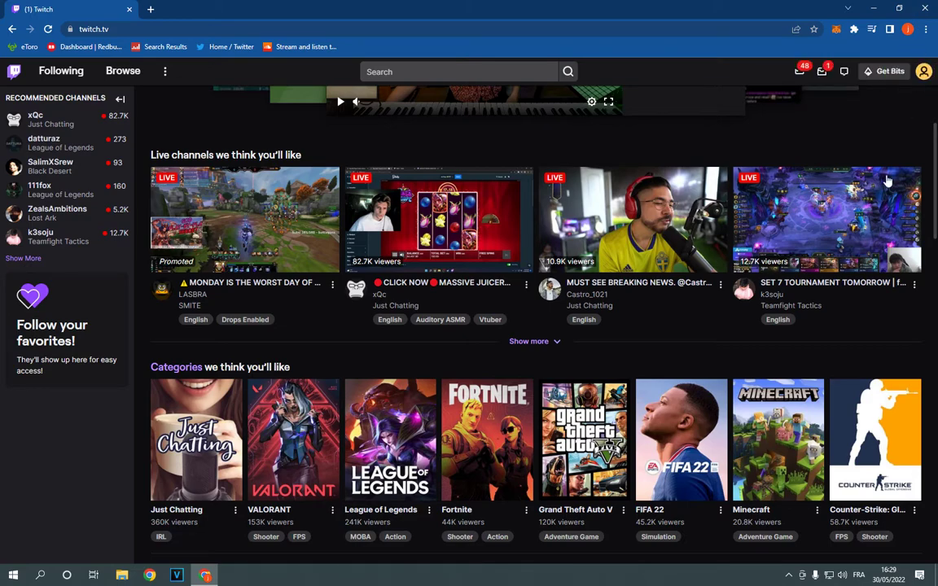
Bring up the account dropdown from the profile avatar on the Twitch home page.
{"action": "left_click", "coordinate": [924, 72]}
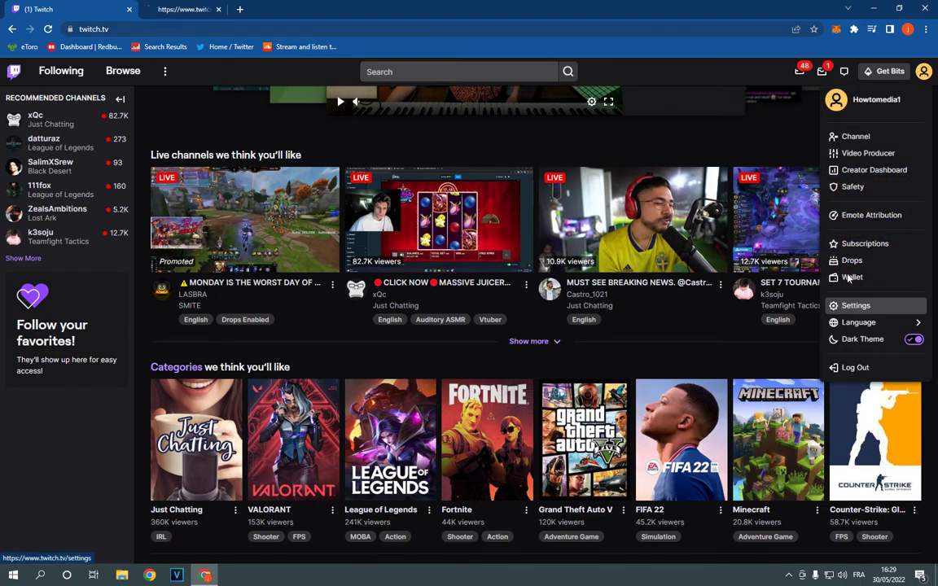
Go to account Settings and switch to the Notifications tab.
{"action": "left_click", "coordinate": [857, 306]}
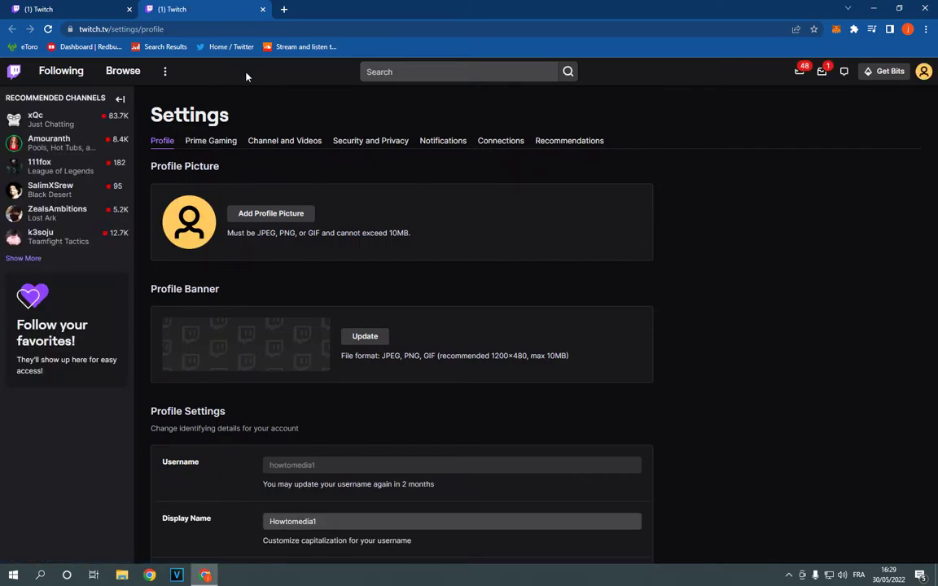
{"action": "left_click", "coordinate": [442, 140]}
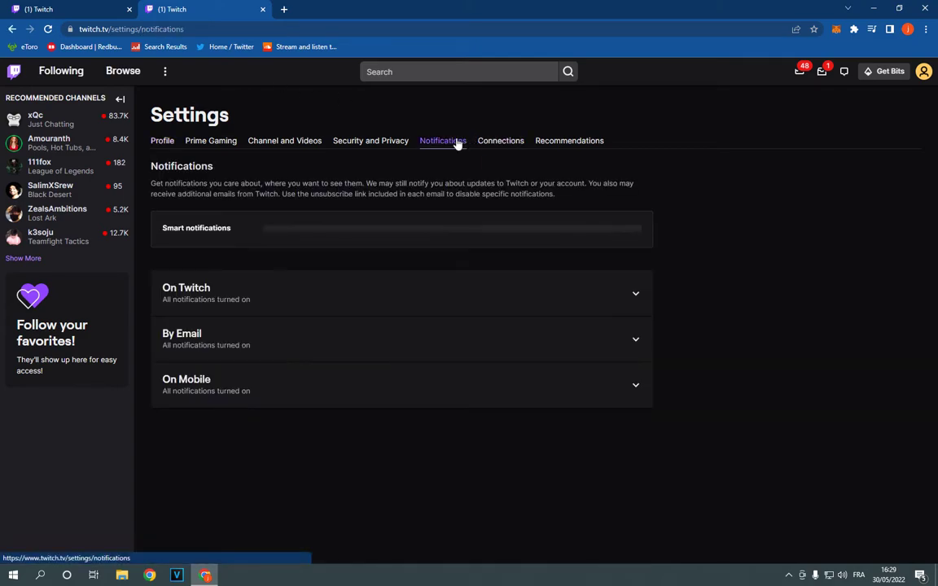
{"action": "left_click", "coordinate": [273, 228]}
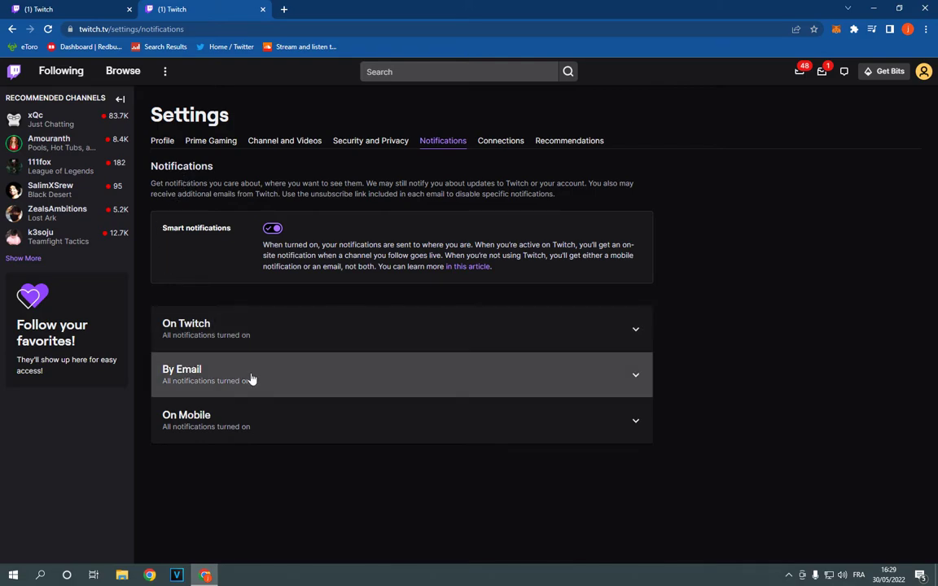
{"action": "mouse_move", "coordinate": [315, 403]}
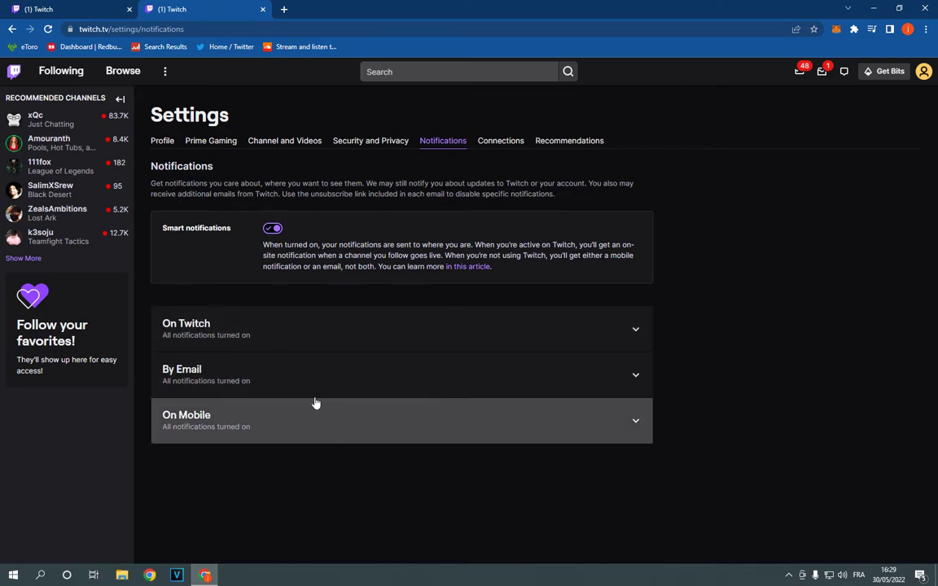
{"action": "mouse_move", "coordinate": [227, 426]}
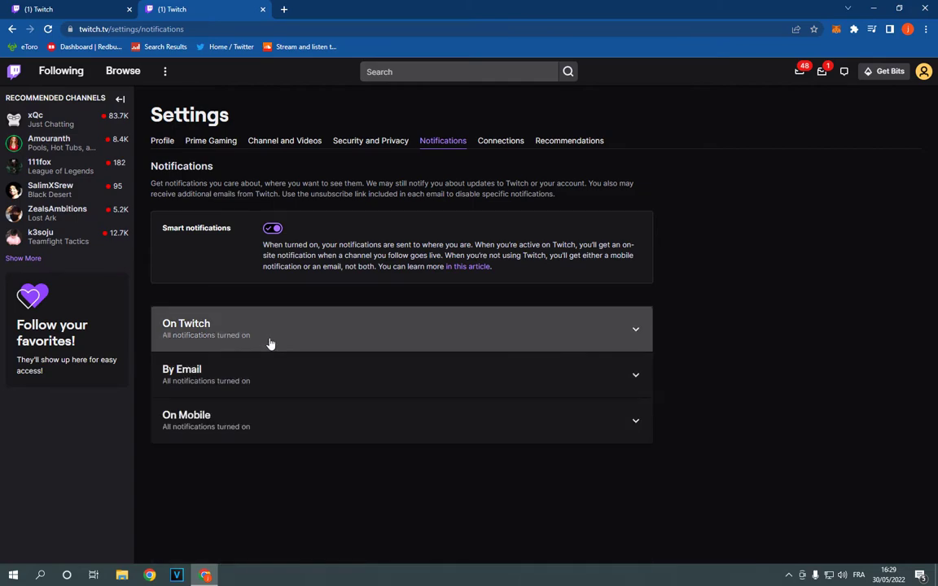
Expand the On Twitch section and re-enable the Live notification toggle.
{"action": "left_click", "coordinate": [400, 328]}
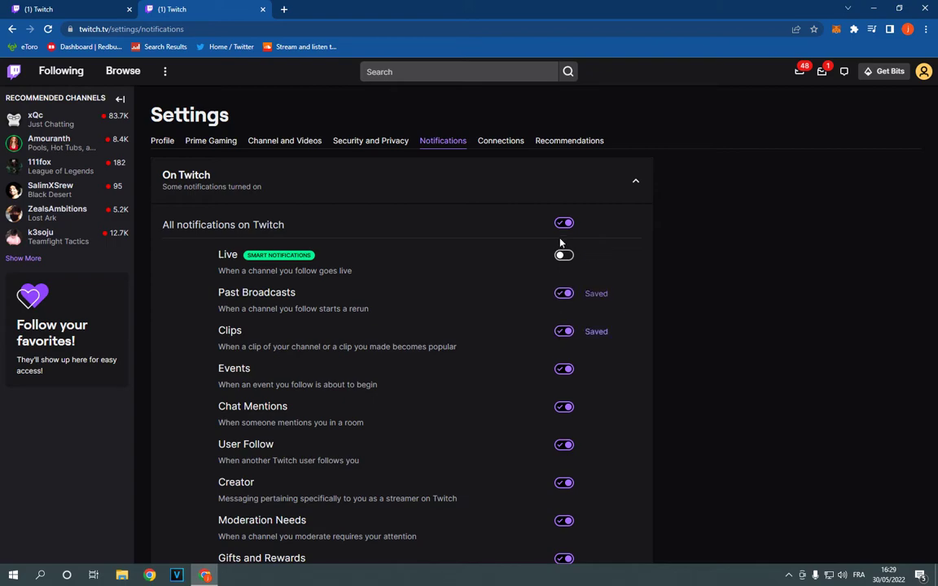
{"action": "left_click", "coordinate": [563, 254]}
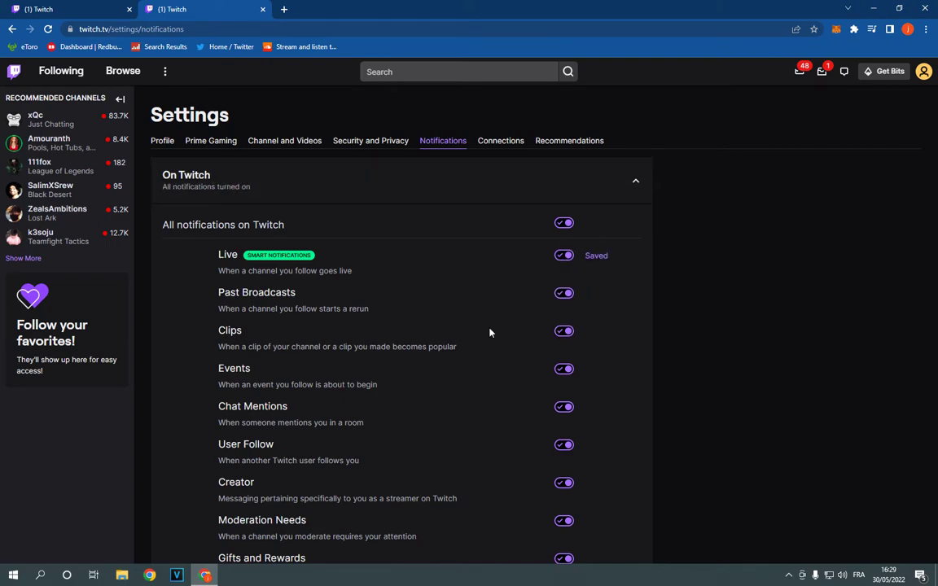
{"action": "scroll", "scroll_direction": "down", "scroll_amount": 3}
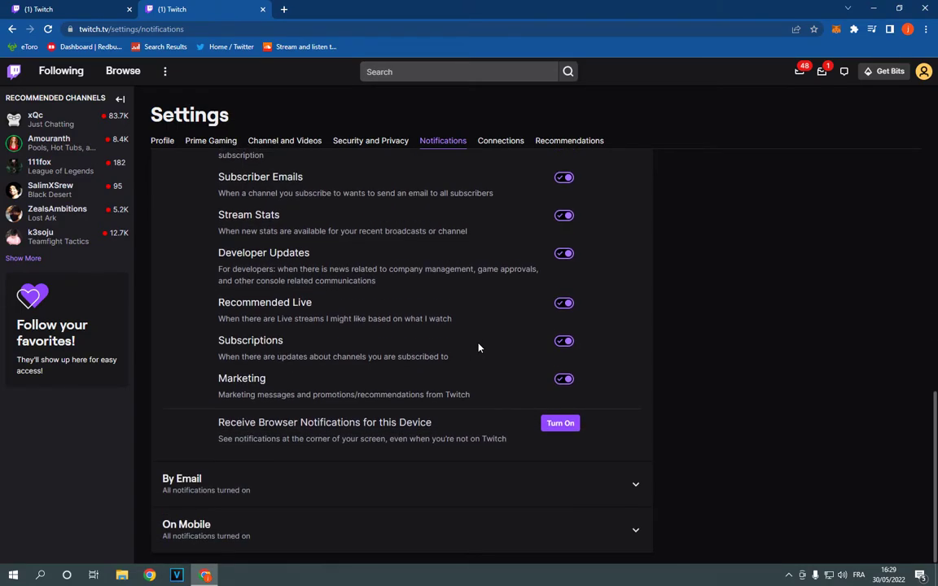